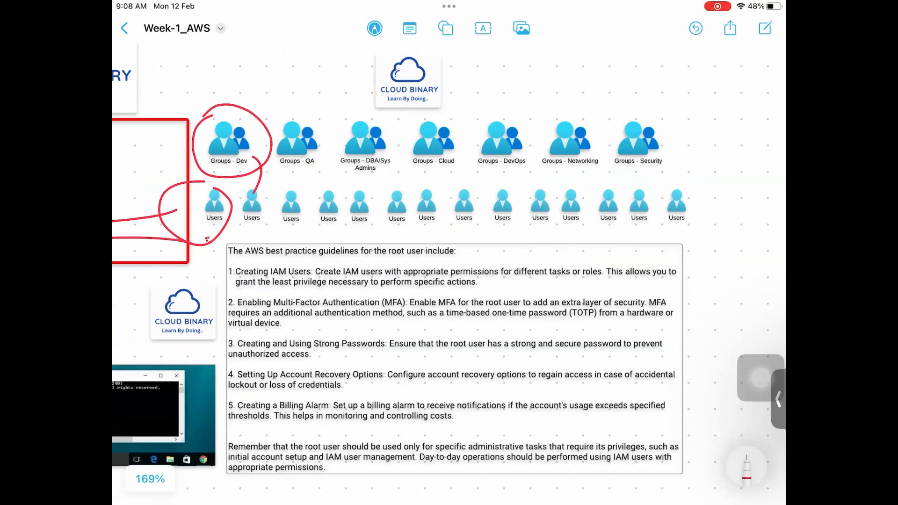
Circle the Dev group's users, handwrite 'Dev' above it, and circle the Security and Cloud groups.
{"action": "left_click_drag", "start_coordinate": [250, 189], "coordinate": [251, 224]}
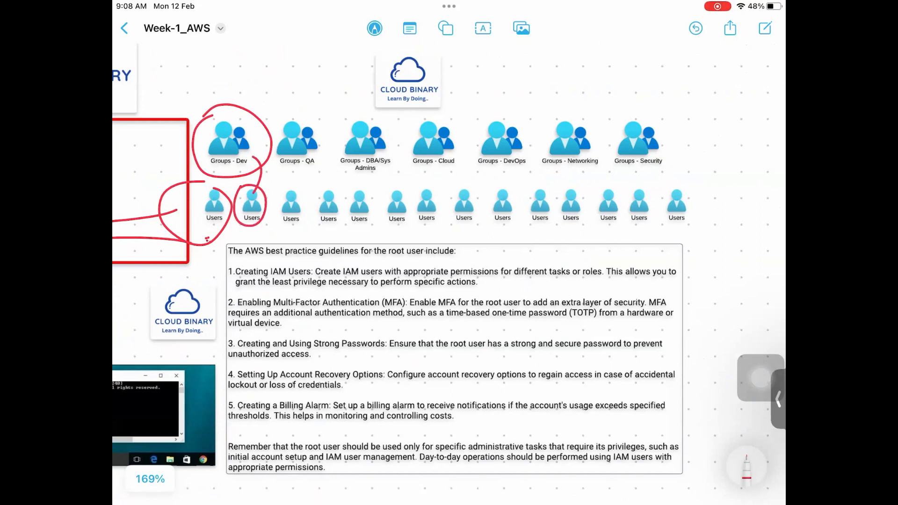
{"action": "left_click_drag", "start_coordinate": [245, 230], "coordinate": [264, 241]}
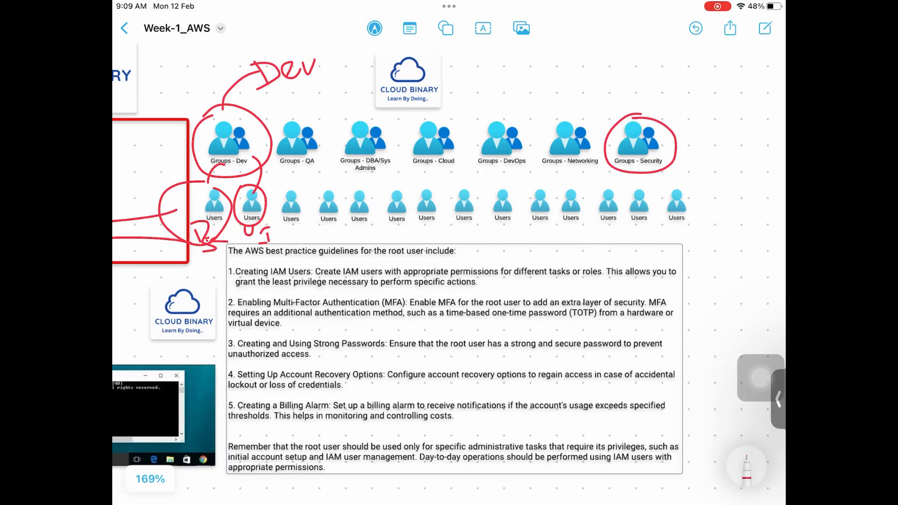
{"action": "left_click_drag", "start_coordinate": [652, 166], "coordinate": [679, 186]}
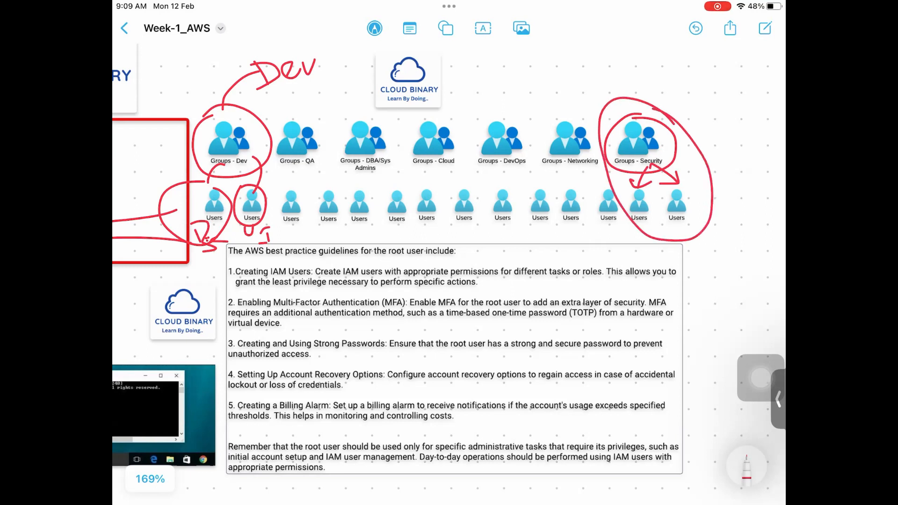
{"action": "left_click_drag", "start_coordinate": [701, 202], "coordinate": [738, 223]}
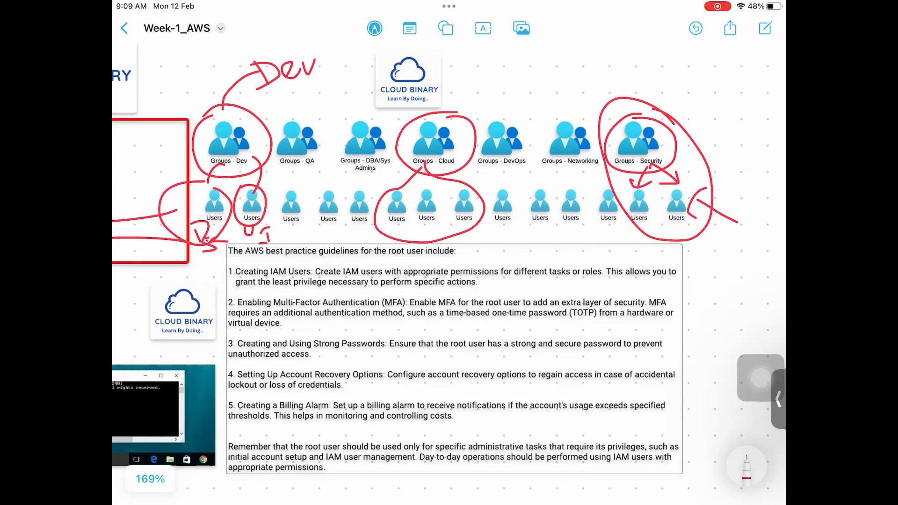
{"action": "scroll", "scroll_direction": "down", "scroll_amount": 3}
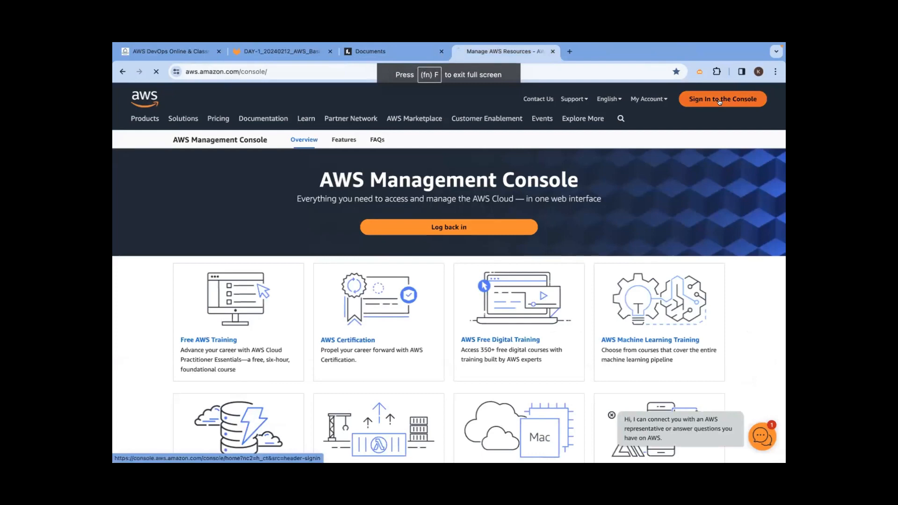
Sign in to the console as the saved root user account and land on Console Home.
{"action": "left_click", "coordinate": [722, 98]}
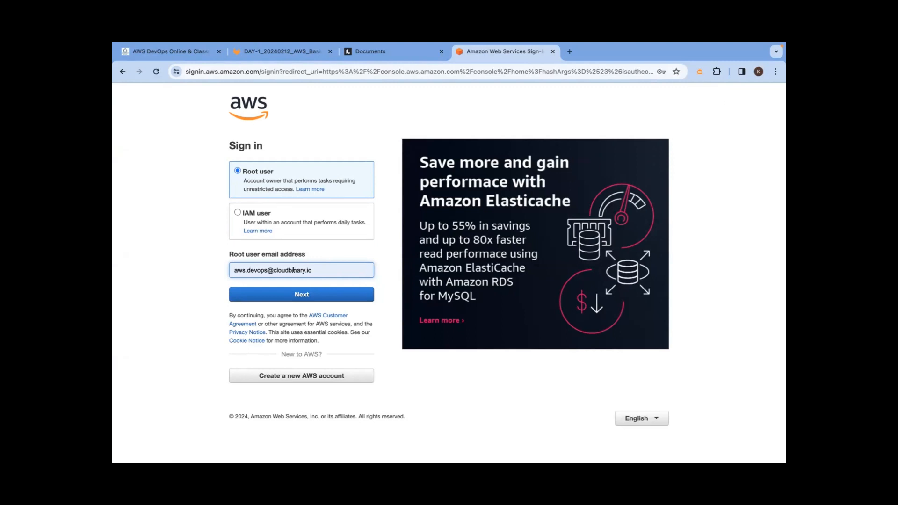
{"action": "left_click", "coordinate": [301, 270]}
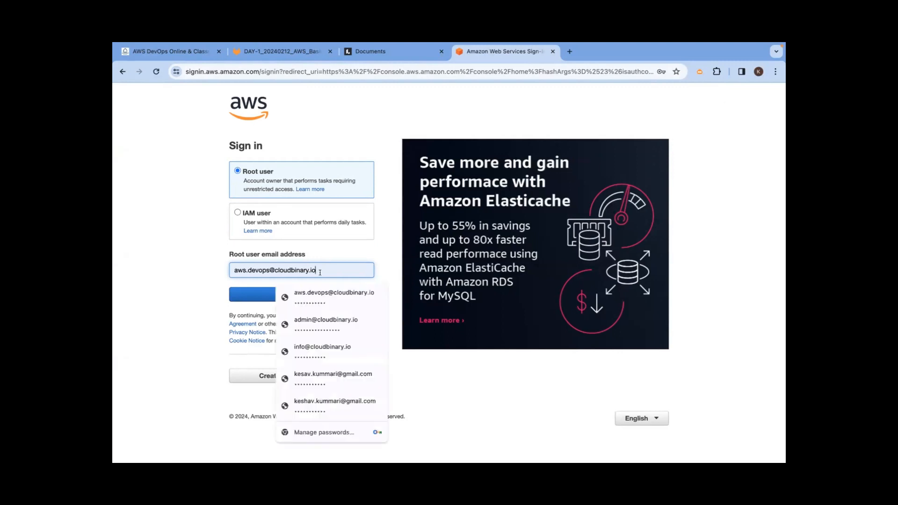
{"action": "left_click", "coordinate": [333, 378]}
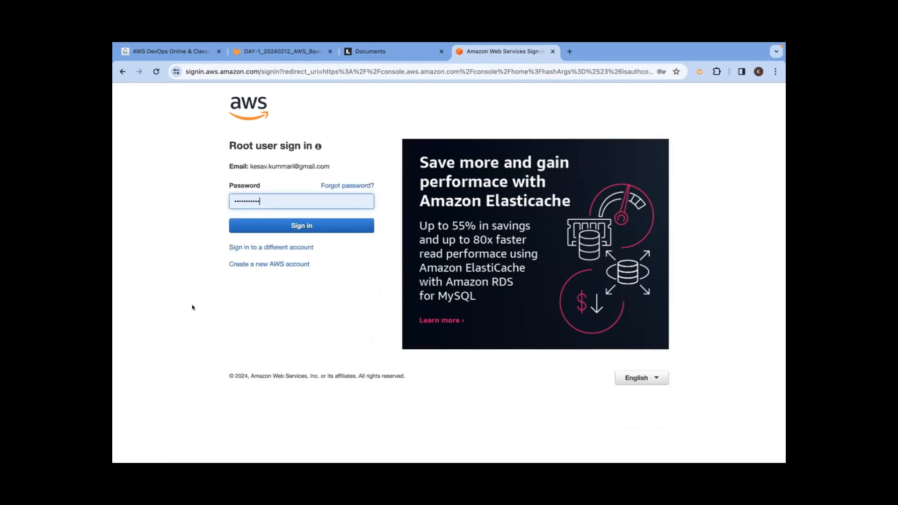
{"action": "left_click", "coordinate": [300, 225]}
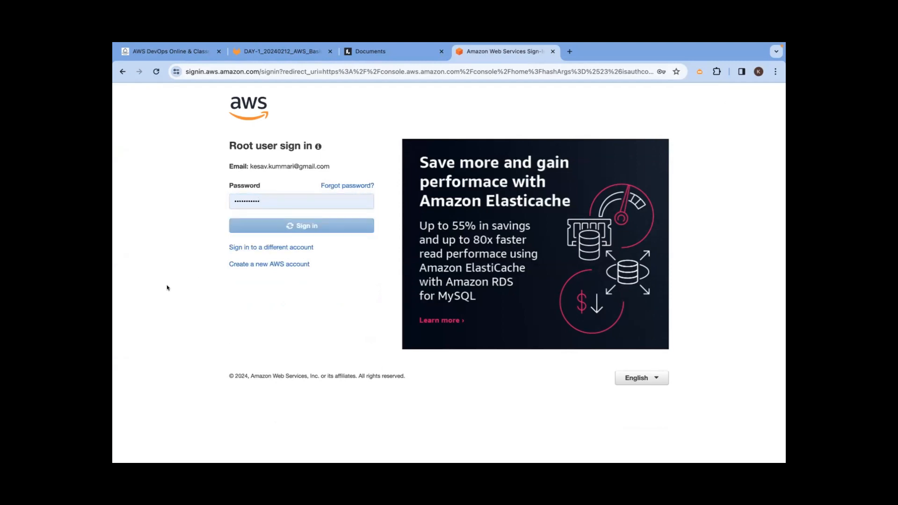
{"action": "left_click", "coordinate": [300, 225]}
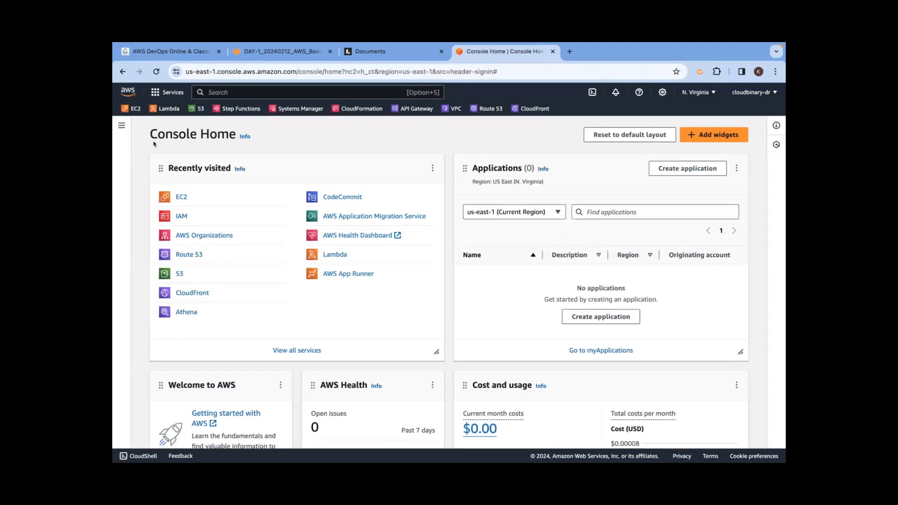
Highlight the Console Home title and browse the AWS services menu, then close it.
{"action": "double_click", "coordinate": [192, 134]}
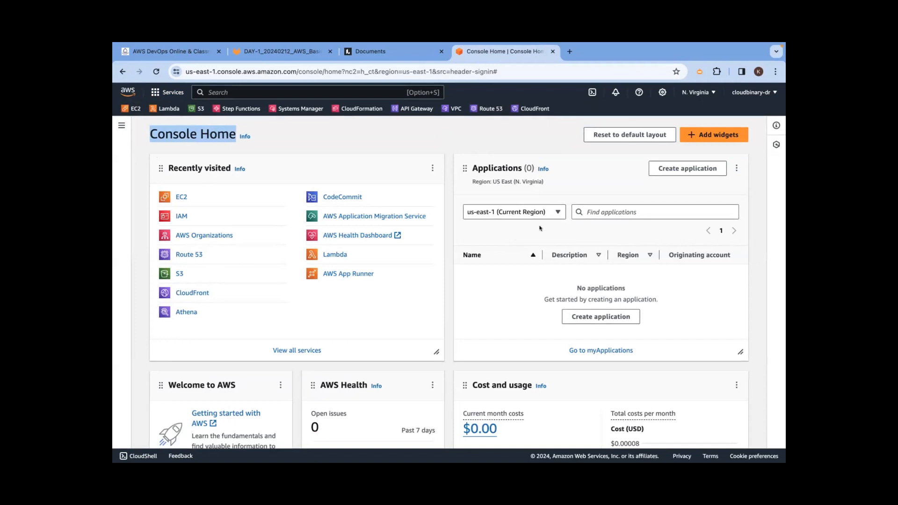
{"action": "mouse_move", "coordinate": [173, 92]}
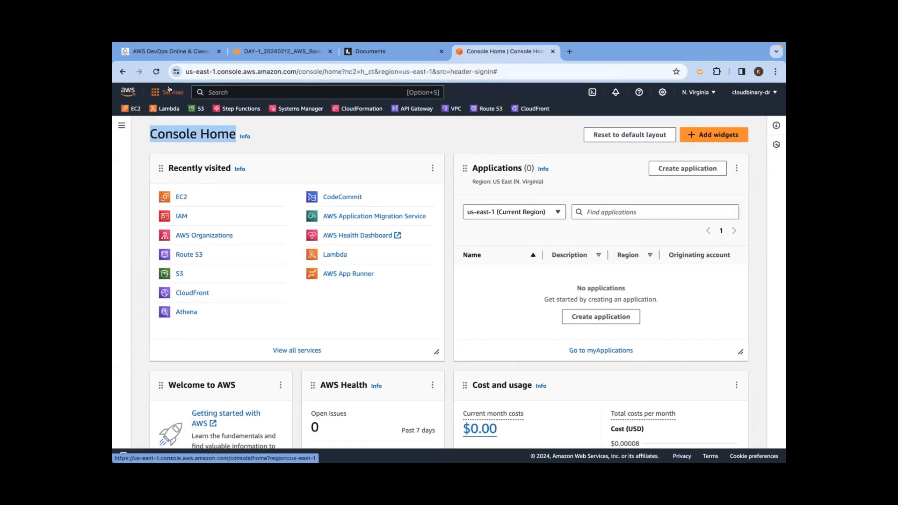
{"action": "left_click", "coordinate": [172, 92]}
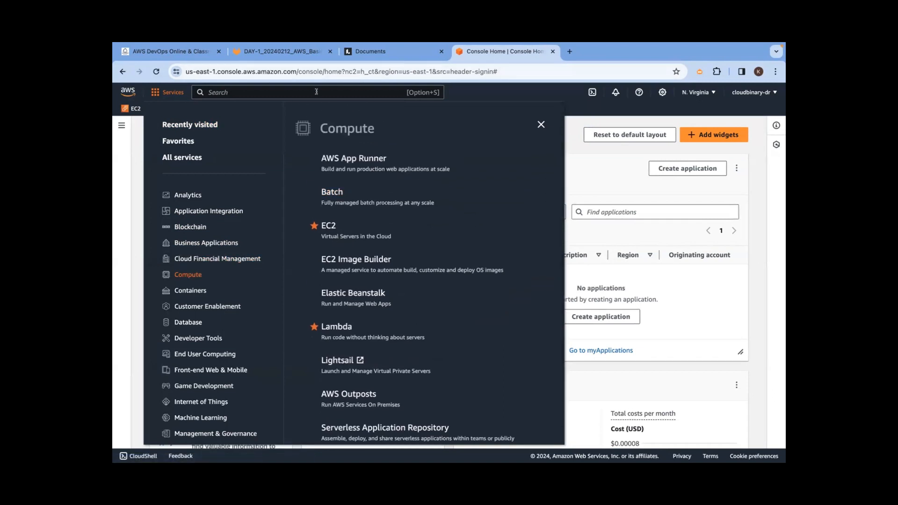
{"action": "left_click", "coordinate": [539, 125]}
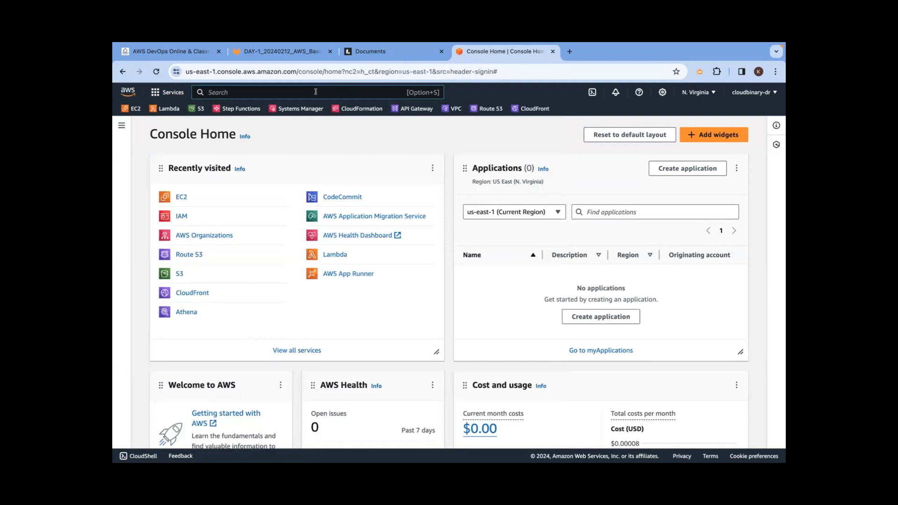
{"action": "left_click", "coordinate": [172, 93]}
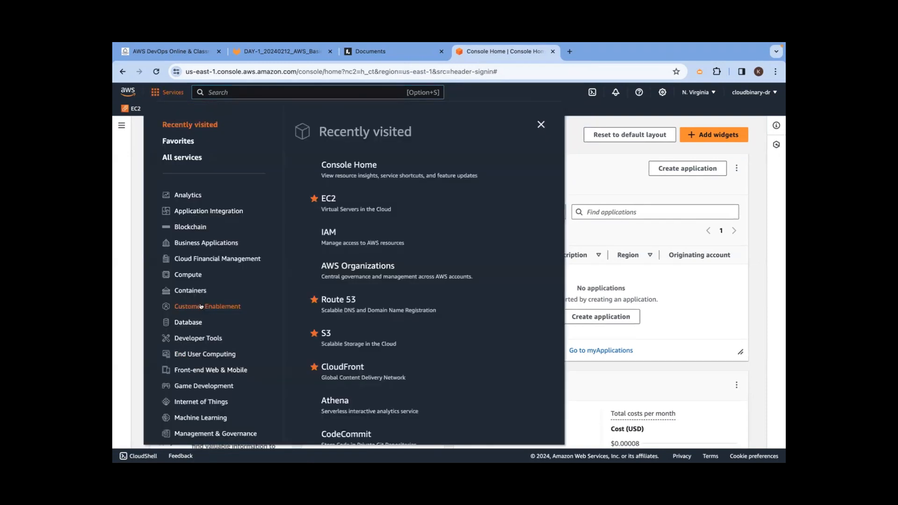
{"action": "mouse_move", "coordinate": [248, 120]}
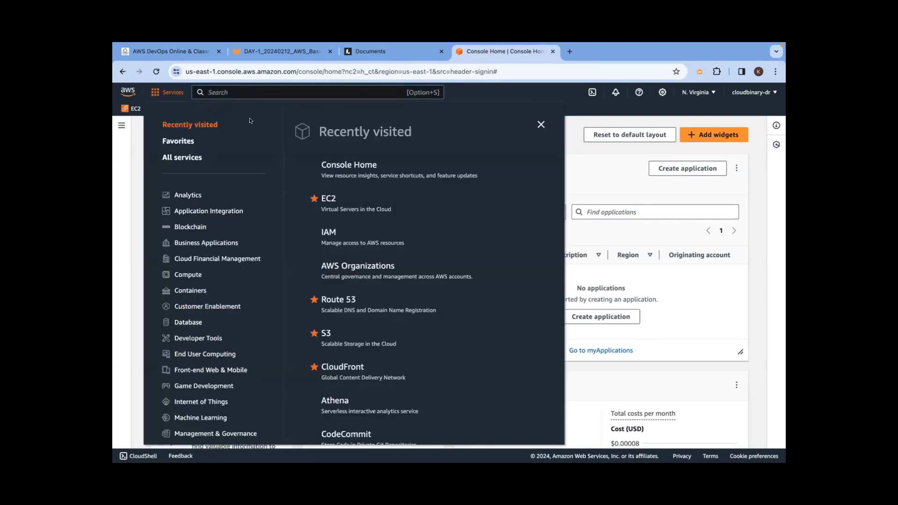
{"action": "left_click", "coordinate": [539, 124]}
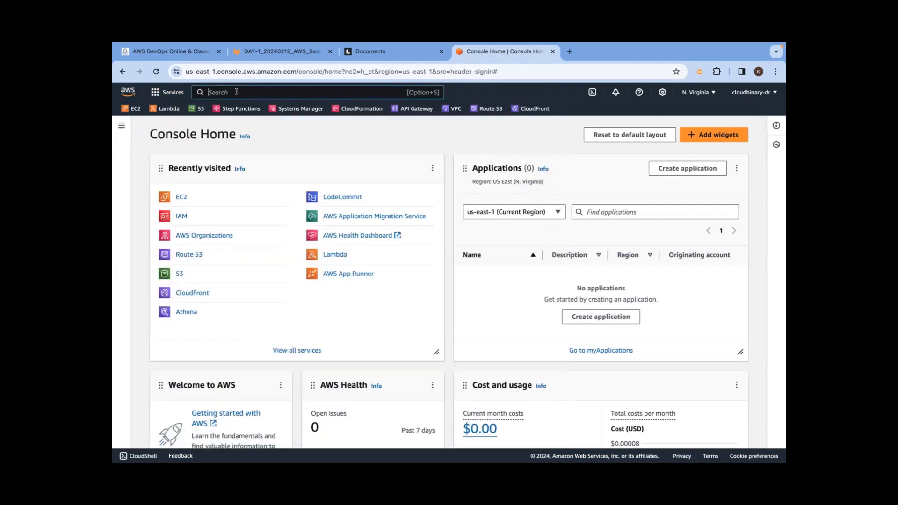
{"action": "type", "text": "IAM"}
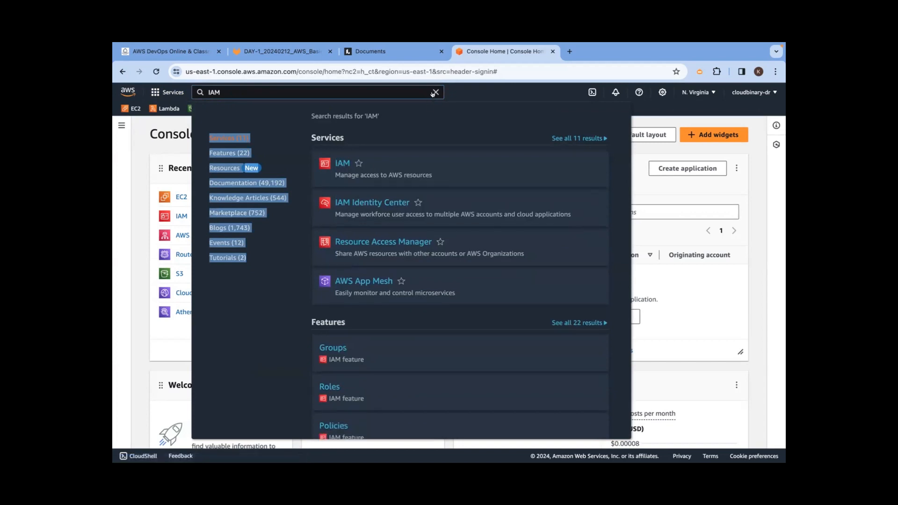
{"action": "left_click", "coordinate": [433, 93]}
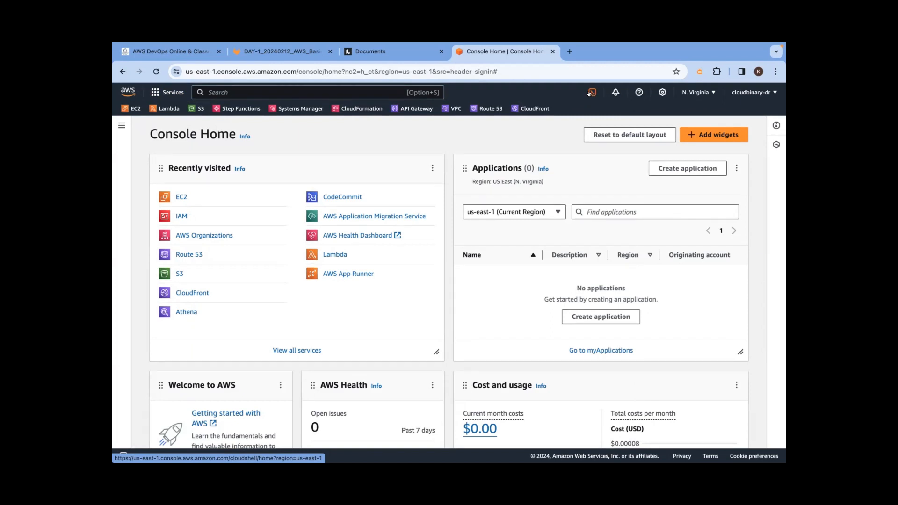
Run 'aws iam list-users' in CloudShell, then search IAM in the console search bar.
{"action": "left_click", "coordinate": [591, 93]}
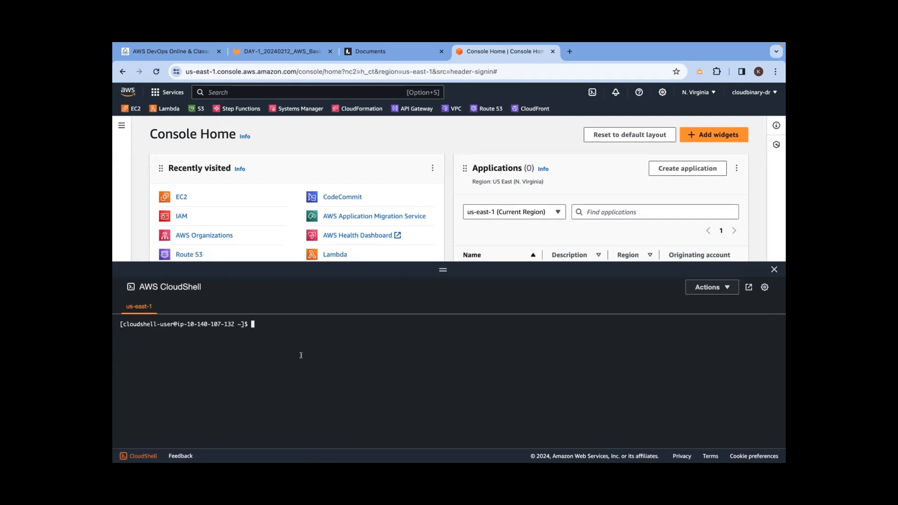
{"action": "type", "text": "aws"}
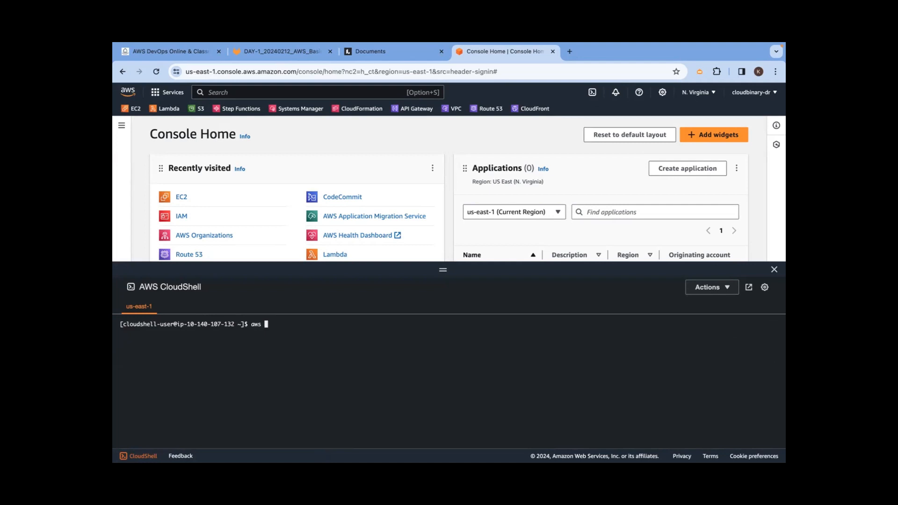
{"action": "type", "text": "iam list-"}
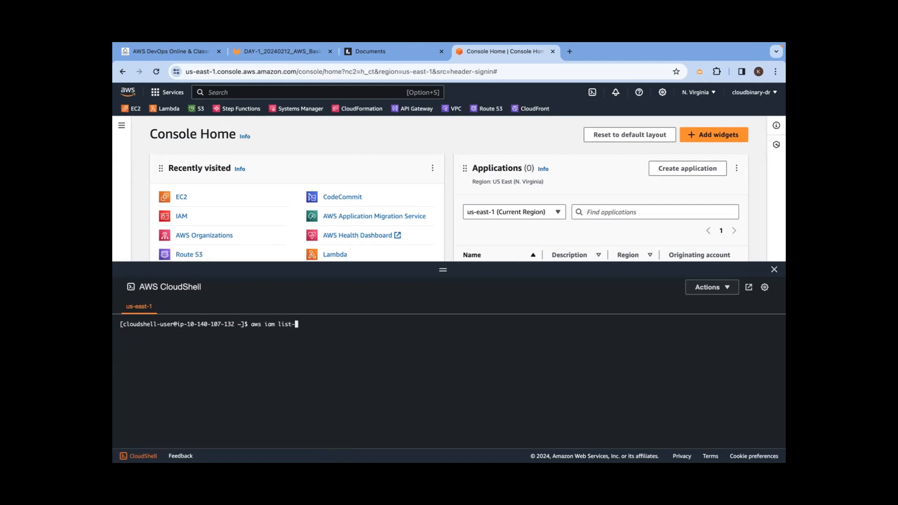
{"action": "type", "text": "users"}
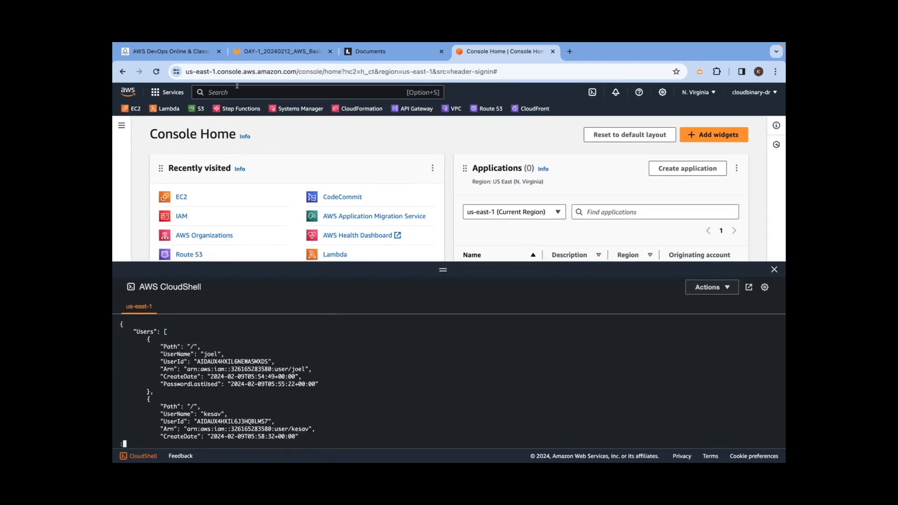
{"action": "type", "text": "IAM"}
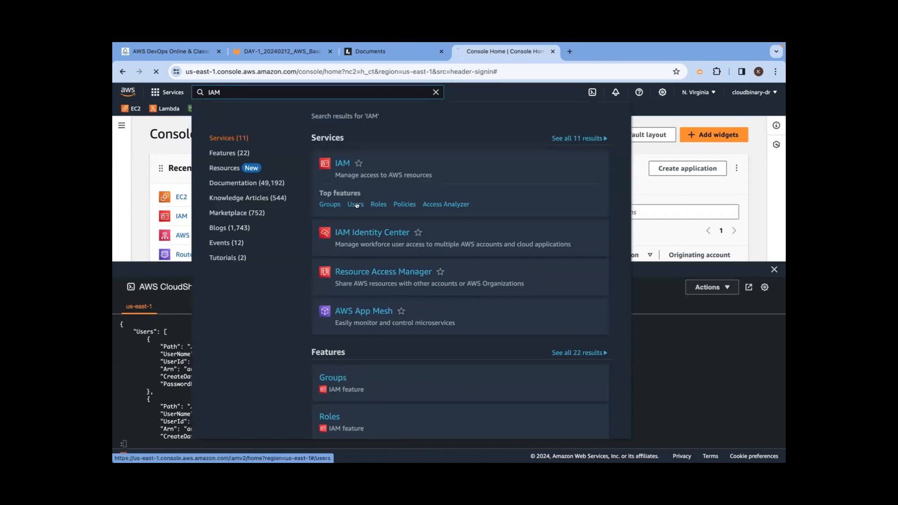
Open the IAM Users page listing the account's two users.
{"action": "left_click", "coordinate": [354, 204]}
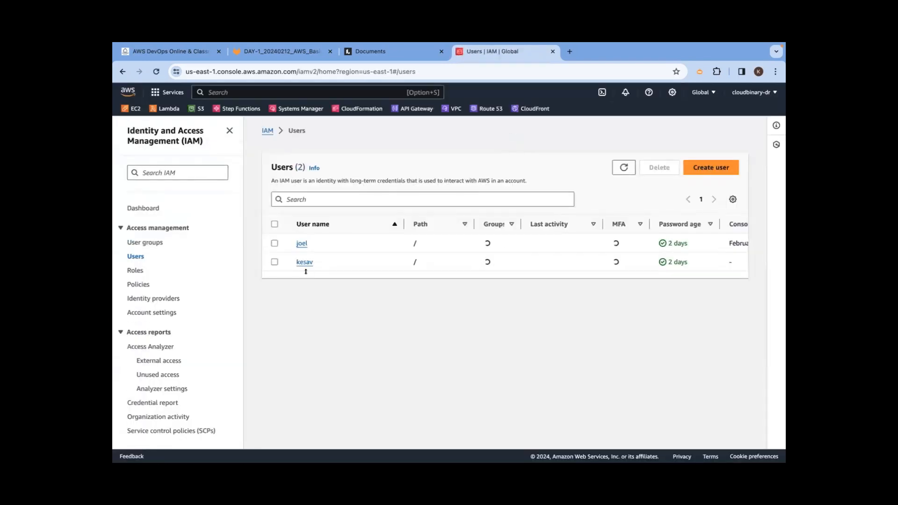
{"action": "left_click", "coordinate": [601, 92]}
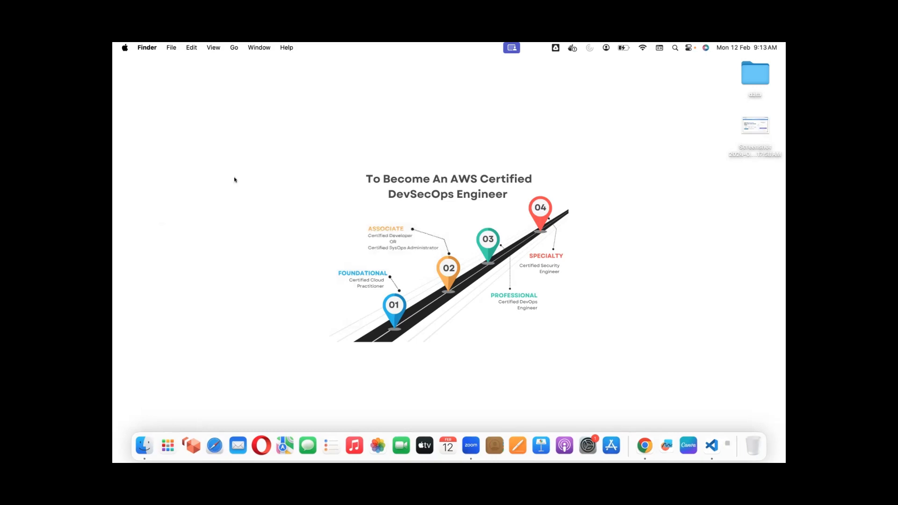
Run pwd in a local Terminal to show /Users/ck and start typing a mkdir command.
{"action": "left_click", "coordinate": [718, 446]}
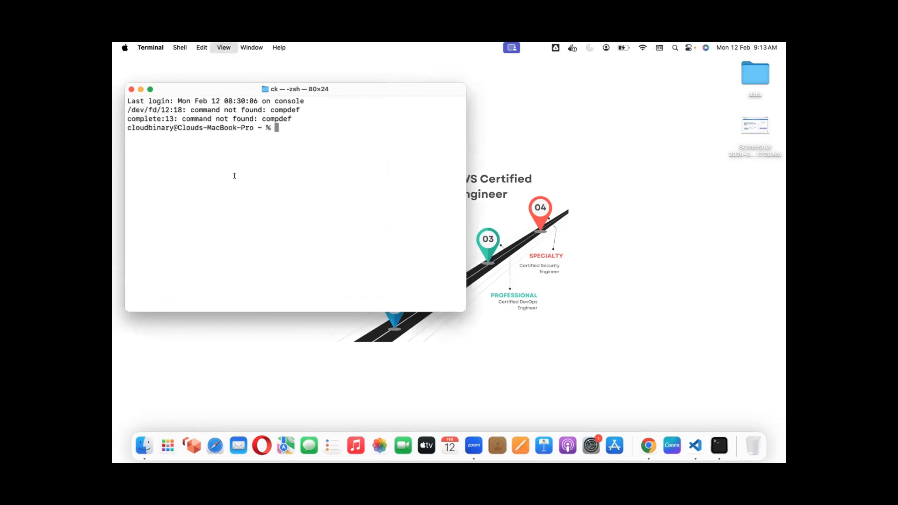
{"action": "type", "text": "pwd"}
{"action": "type", "text": "mdki"}
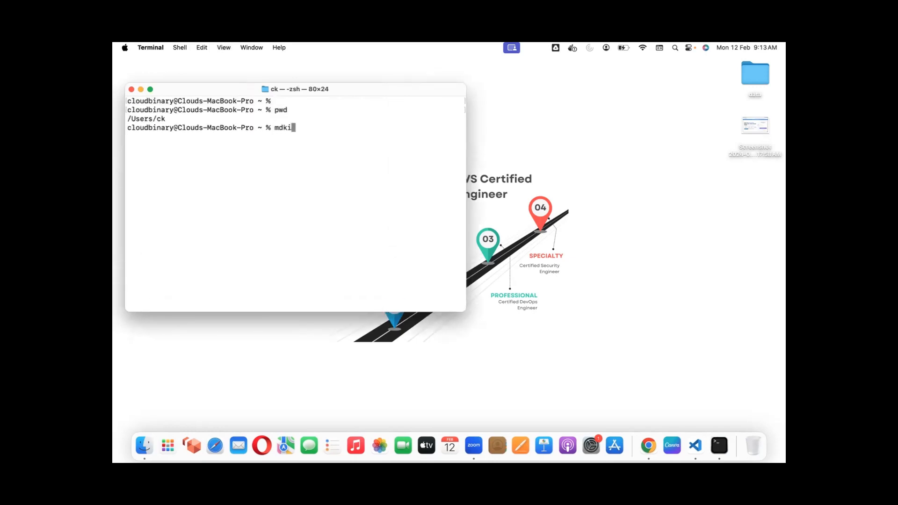
{"action": "type", "text": "r"}
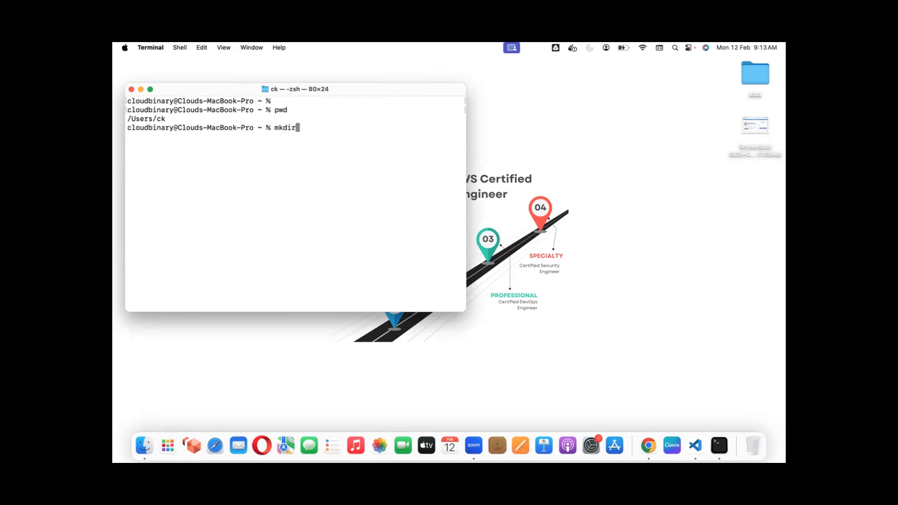
{"action": "type", "text": "abc"}
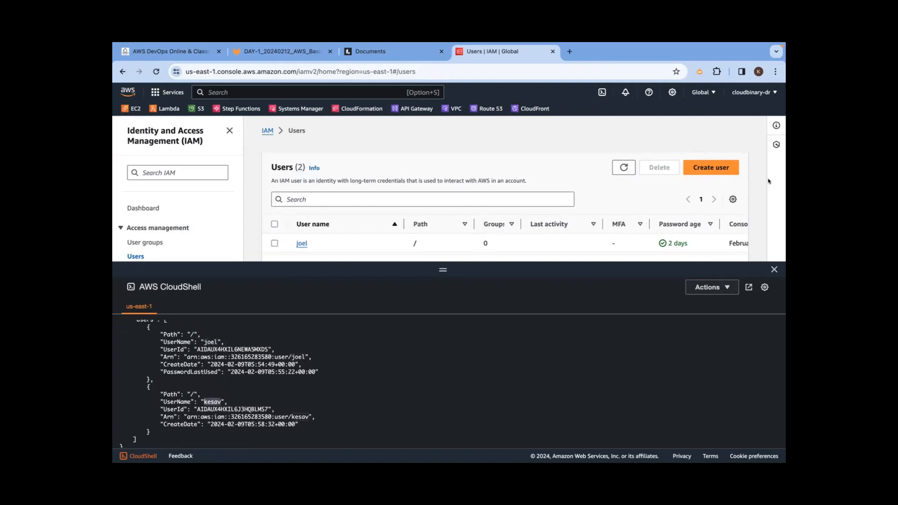
{"action": "left_click", "coordinate": [773, 269]}
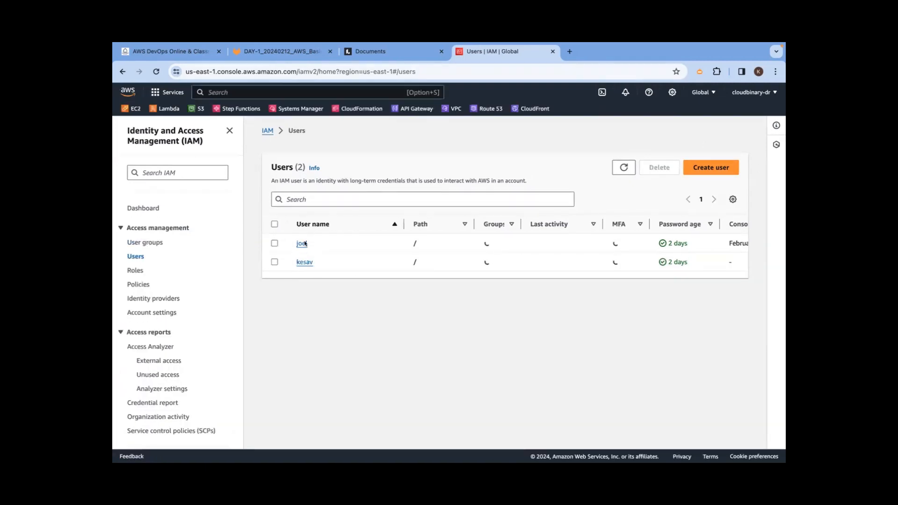
{"action": "left_click", "coordinate": [601, 92]}
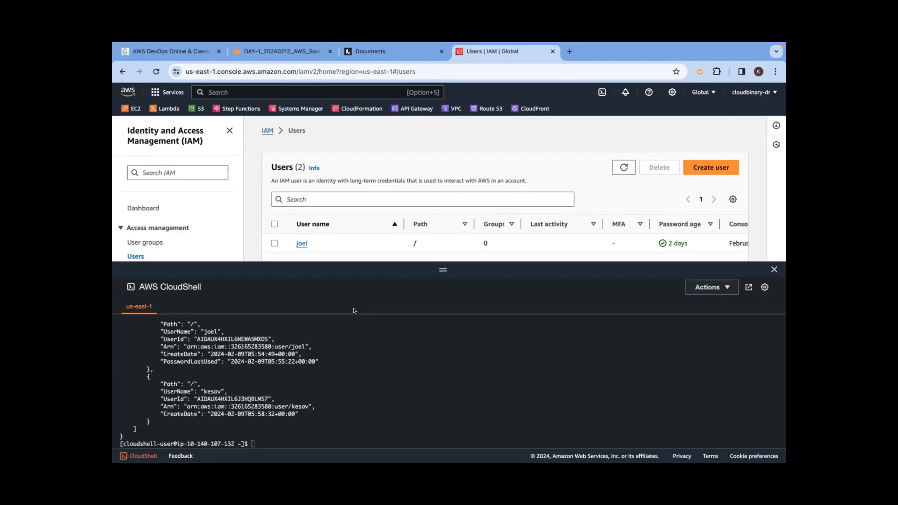
{"action": "mouse_move", "coordinate": [415, 256]}
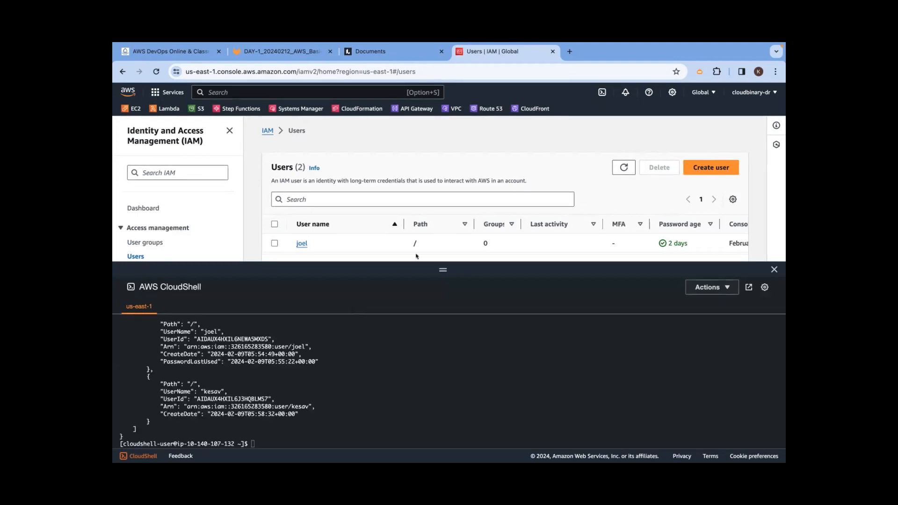